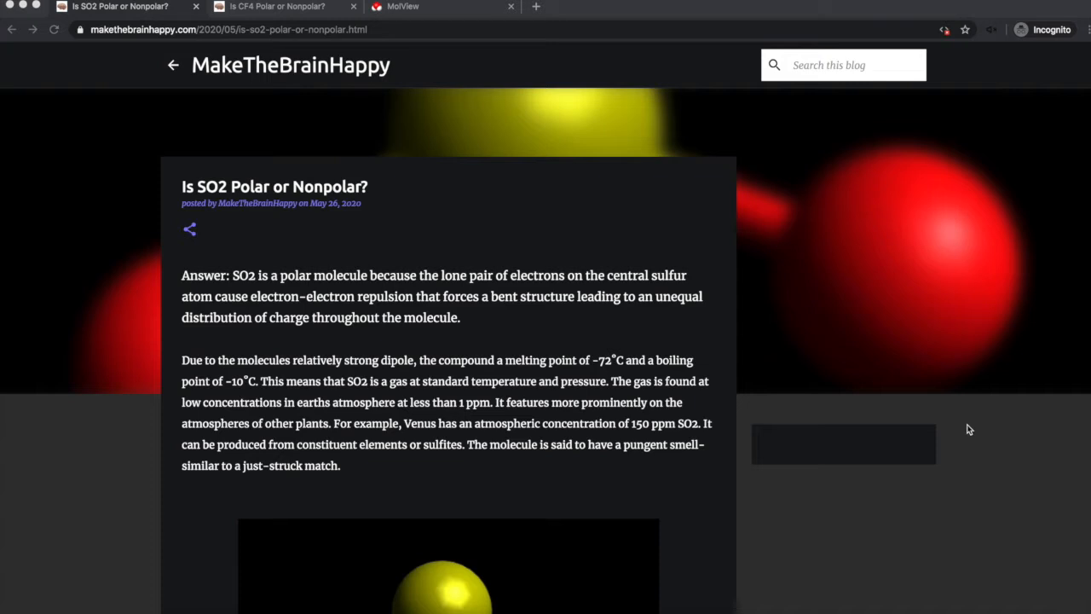
Scroll the SO2 article to its ball-and-stick image, then switch to the CF4 polarity article
scroll("down", 3)
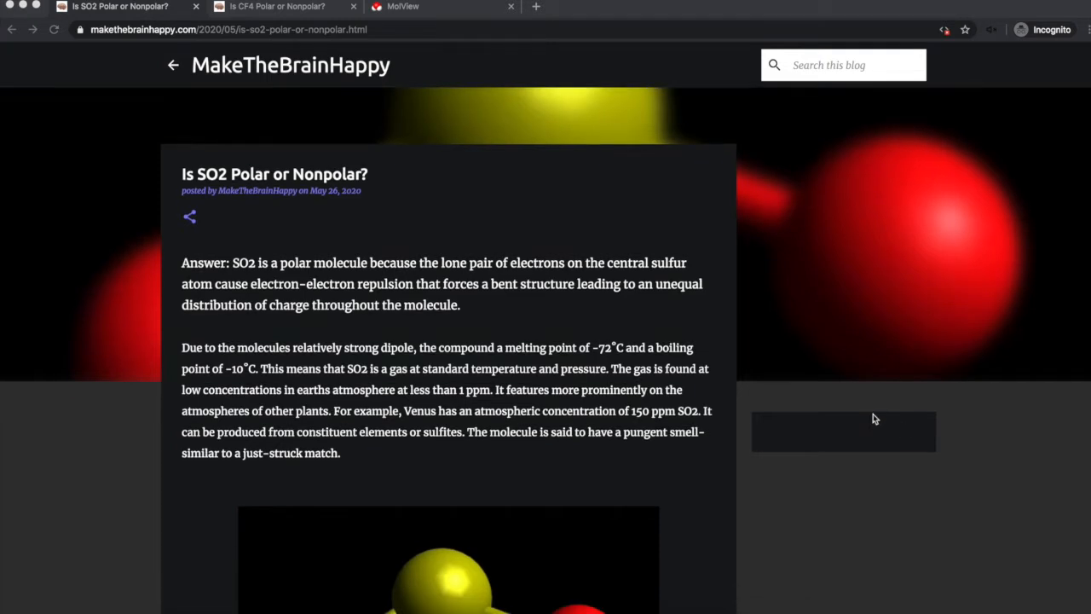
scroll("down", 3)
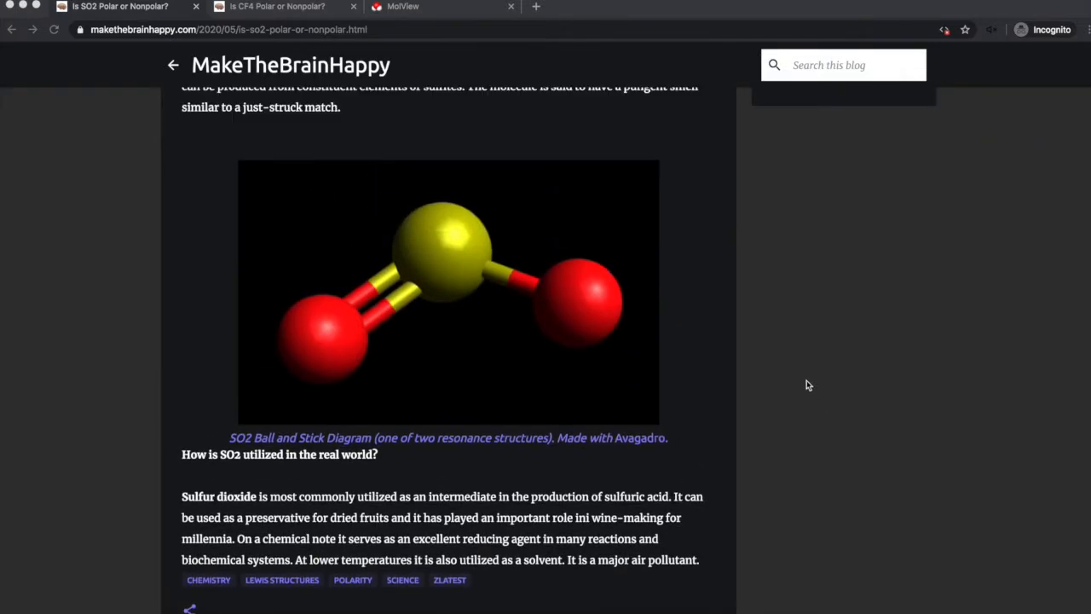
mouse_move(450, 408)
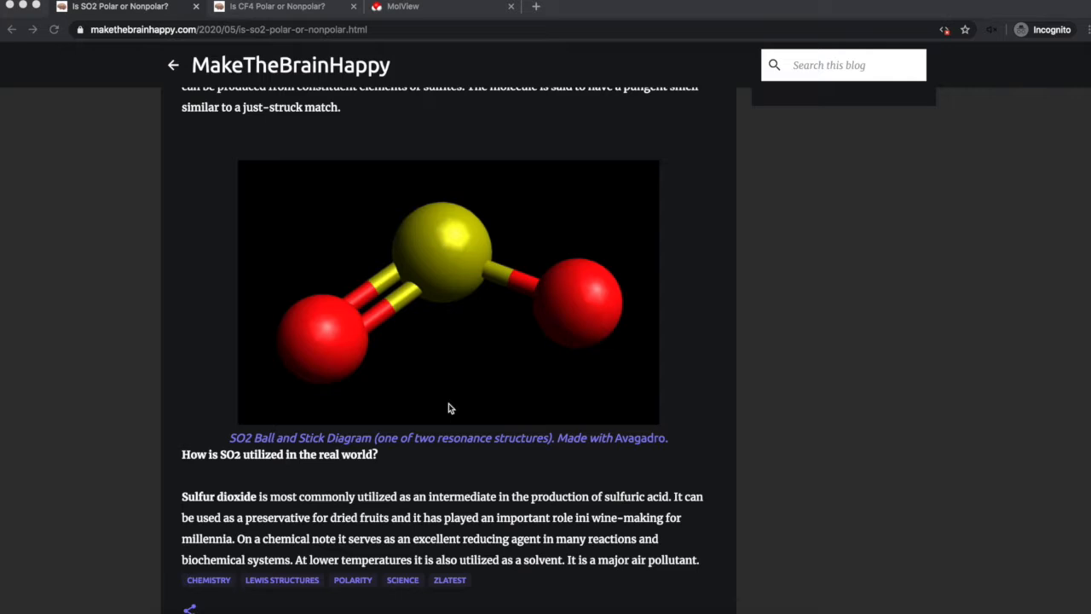
left_click(276, 7)
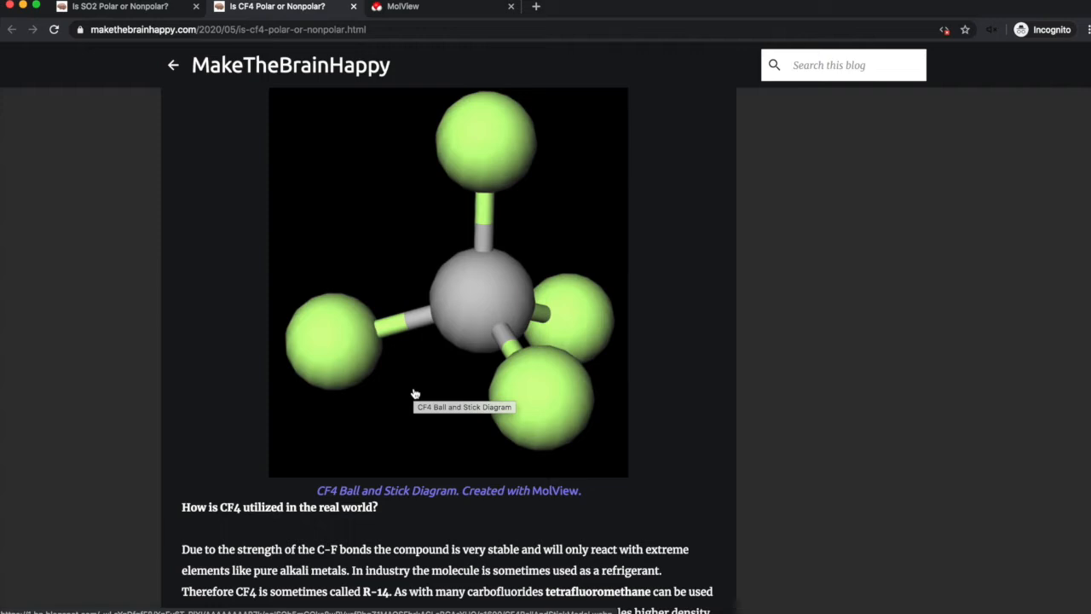
mouse_move(730, 423)
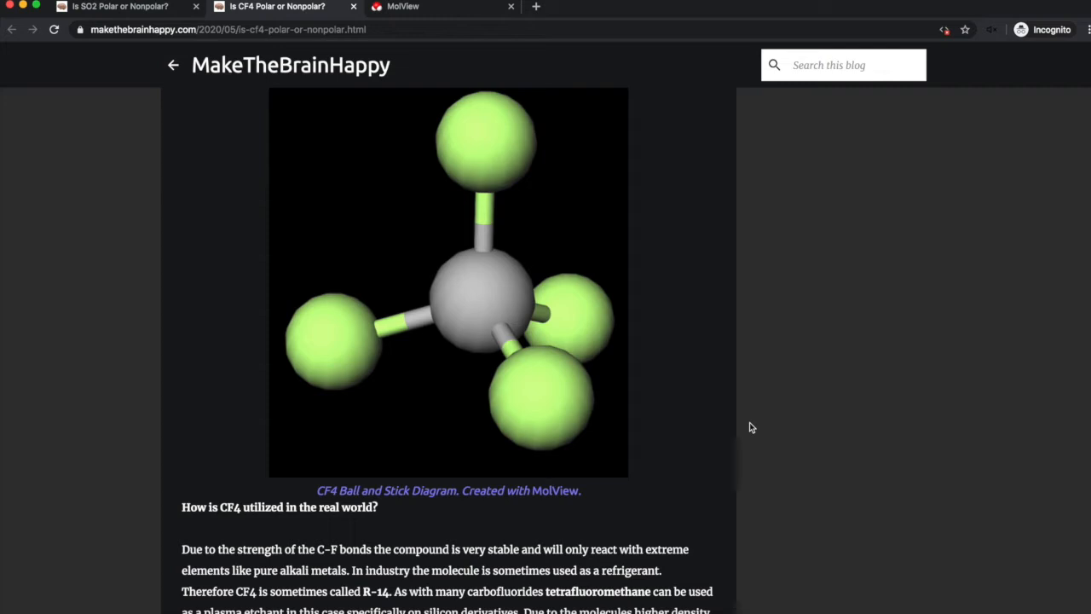
mouse_move(690, 304)
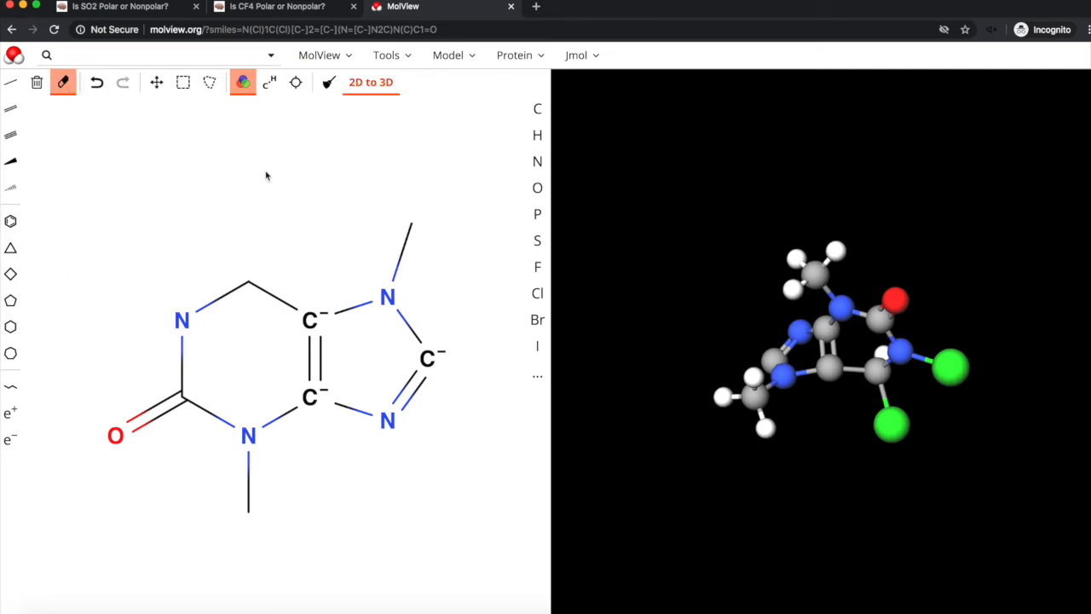
mouse_move(538, 160)
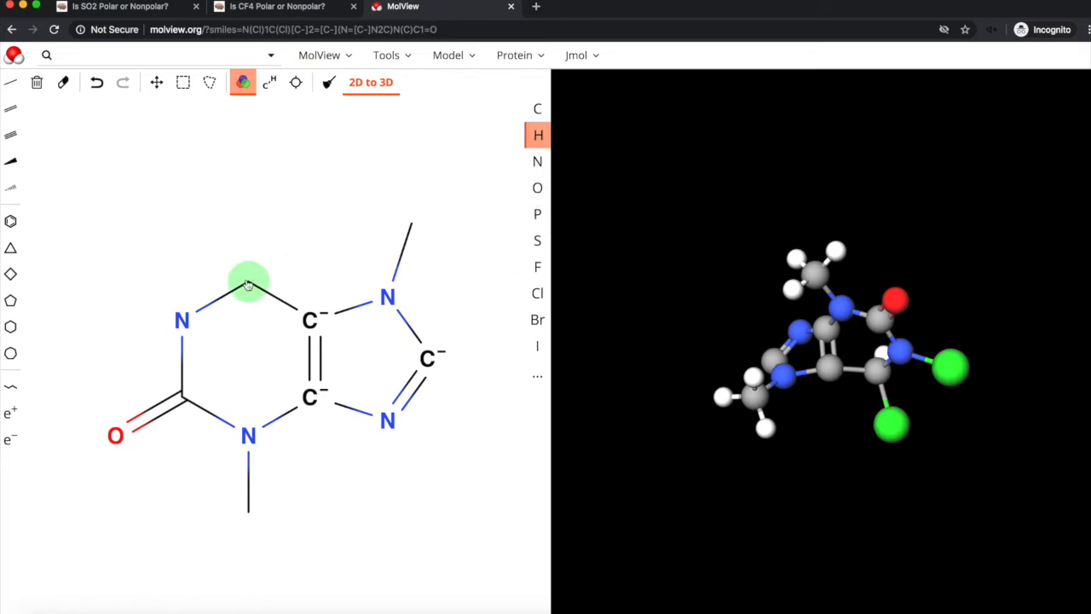
Add a hydrogen to the ring and rebuild the 3D model from the edited 2D drawing
left_click(249, 282)
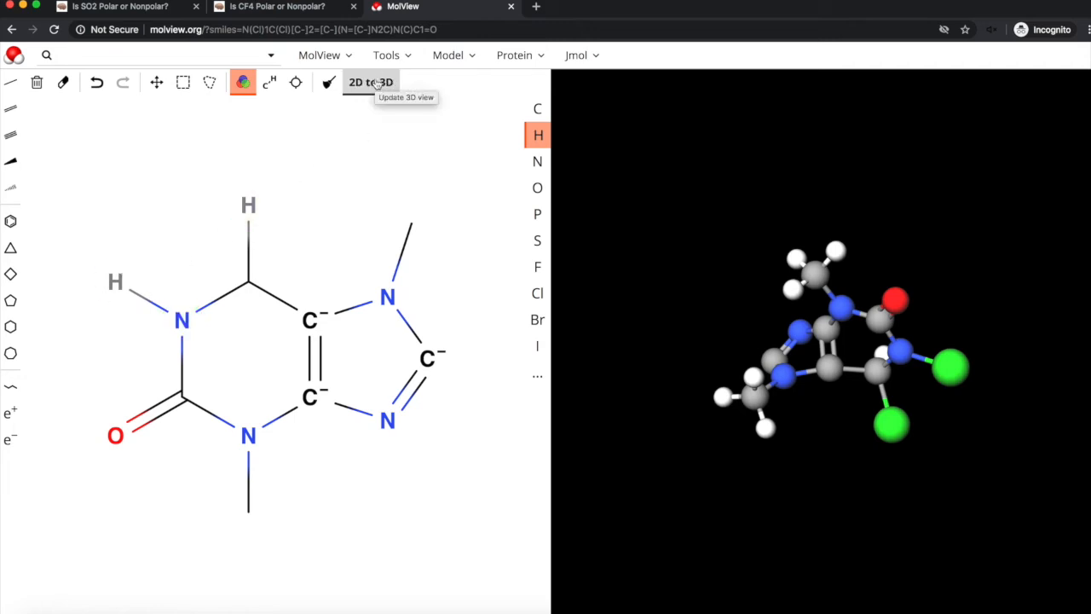
left_click(371, 82)
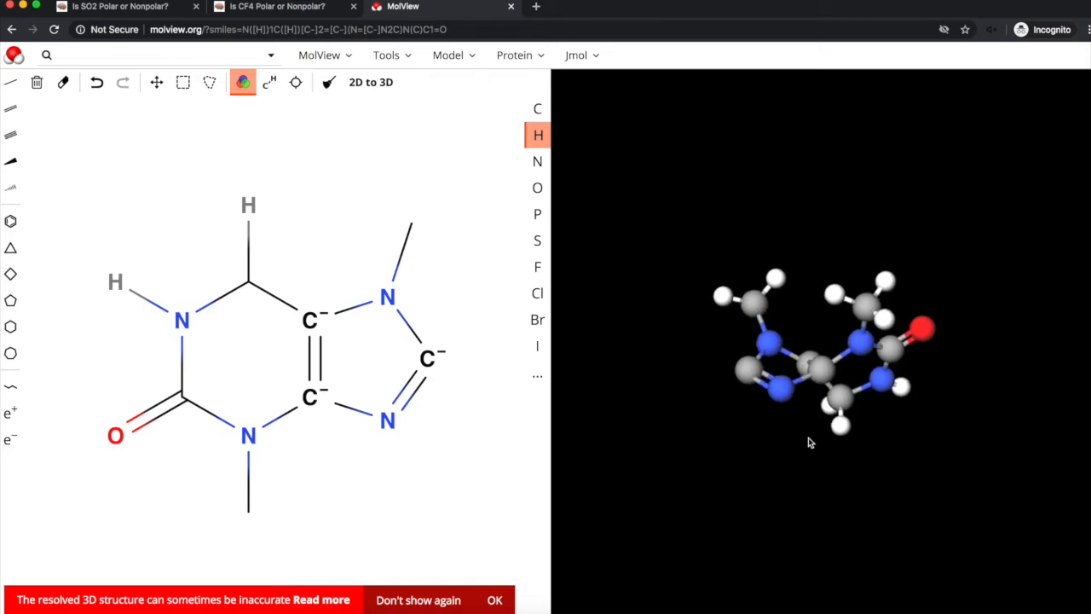
Orbit and enlarge the regenerated 3D molecule to inspect it from several sides
left_click_drag(810, 442, 788, 293)
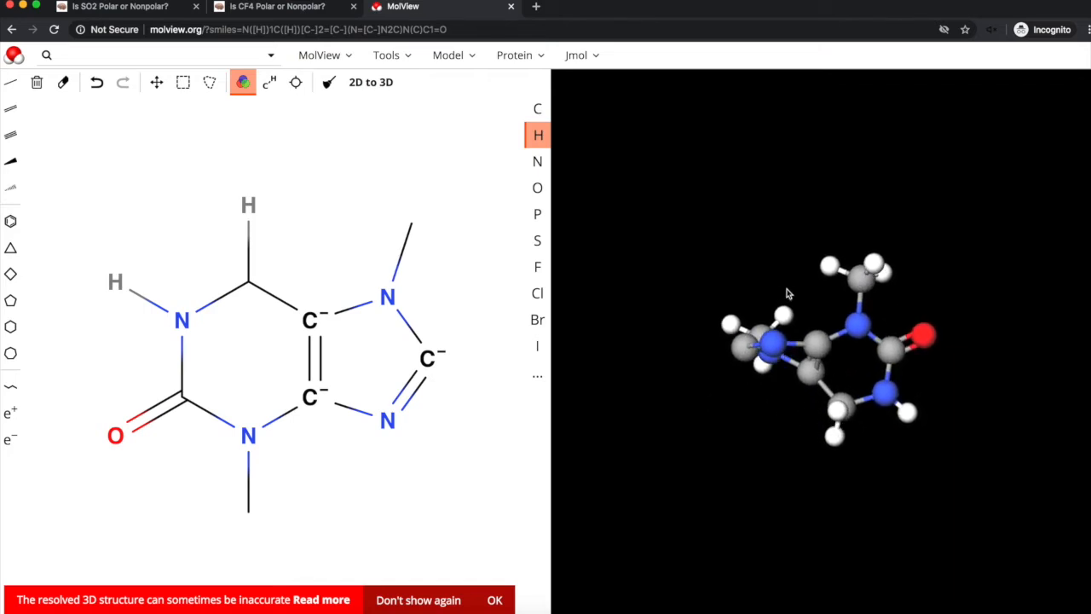
left_click_drag(784, 294, 784, 348)
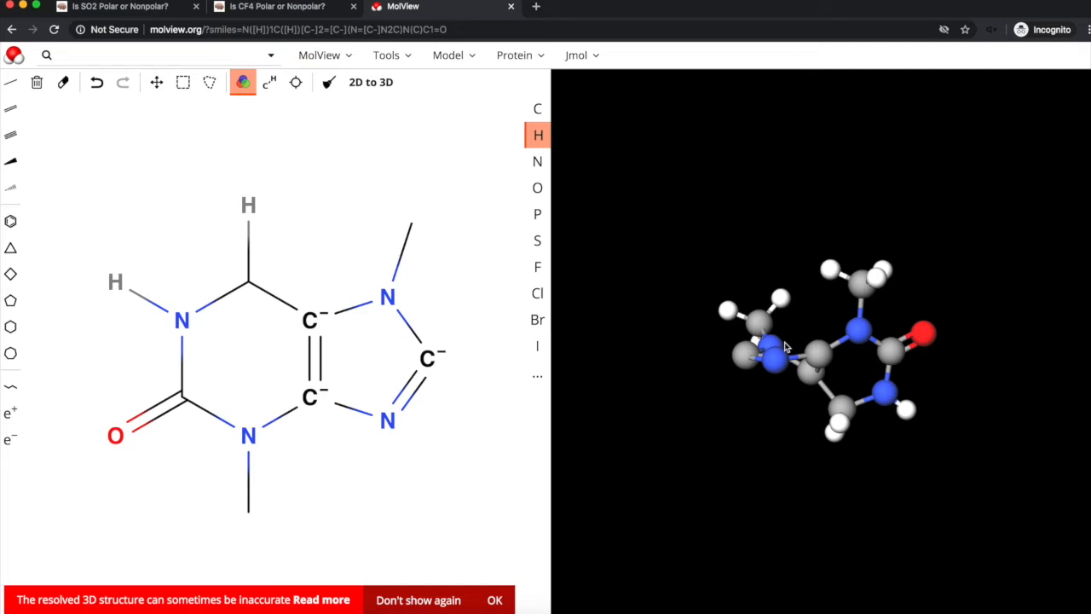
left_click_drag(819, 349, 785, 345)
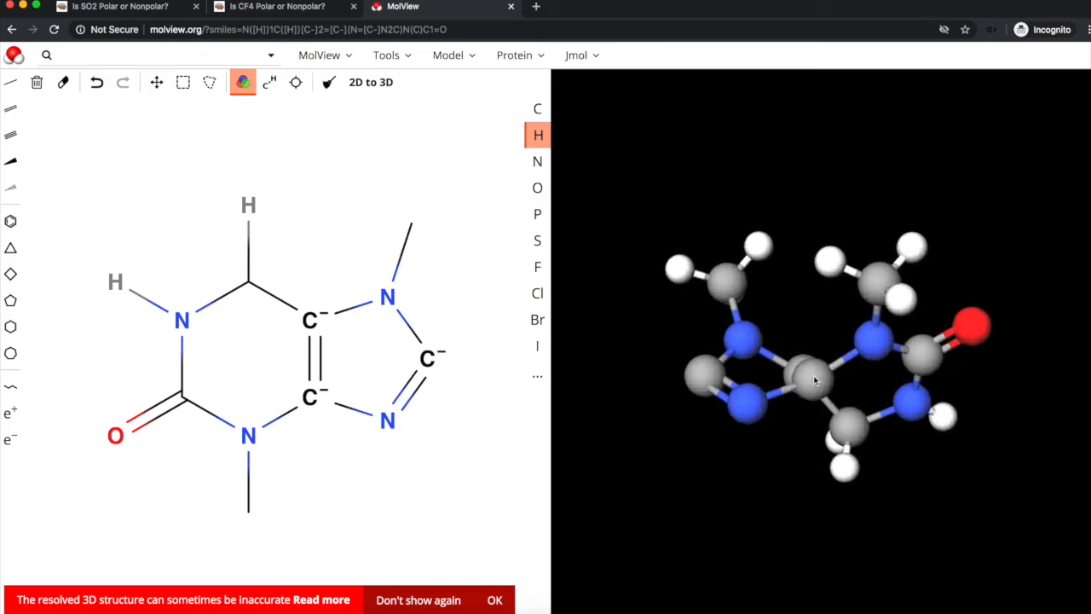
left_click_drag(815, 382, 743, 423)
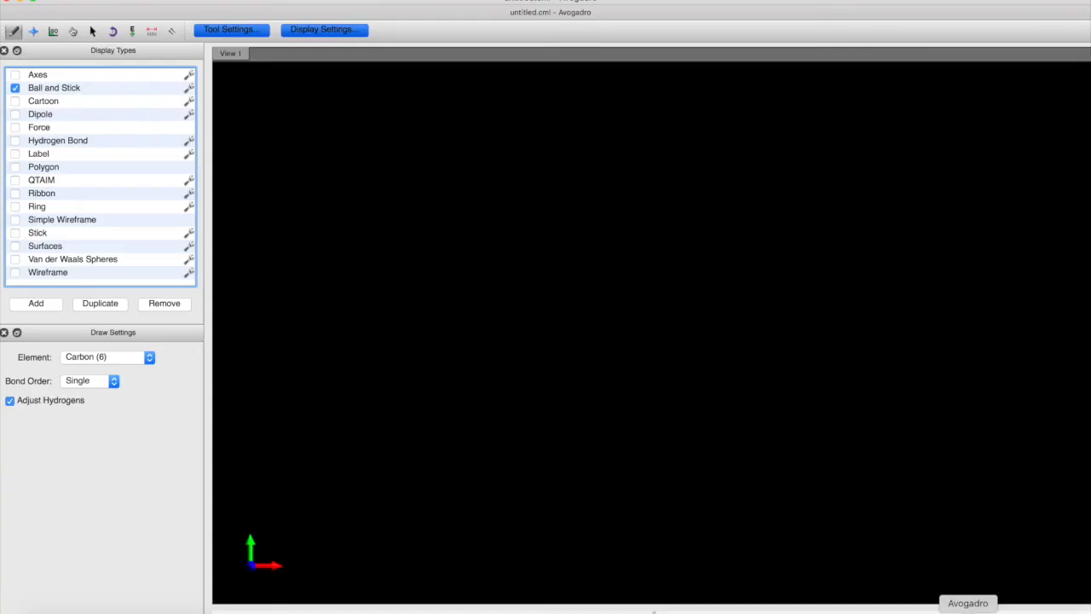
mouse_move(401, 51)
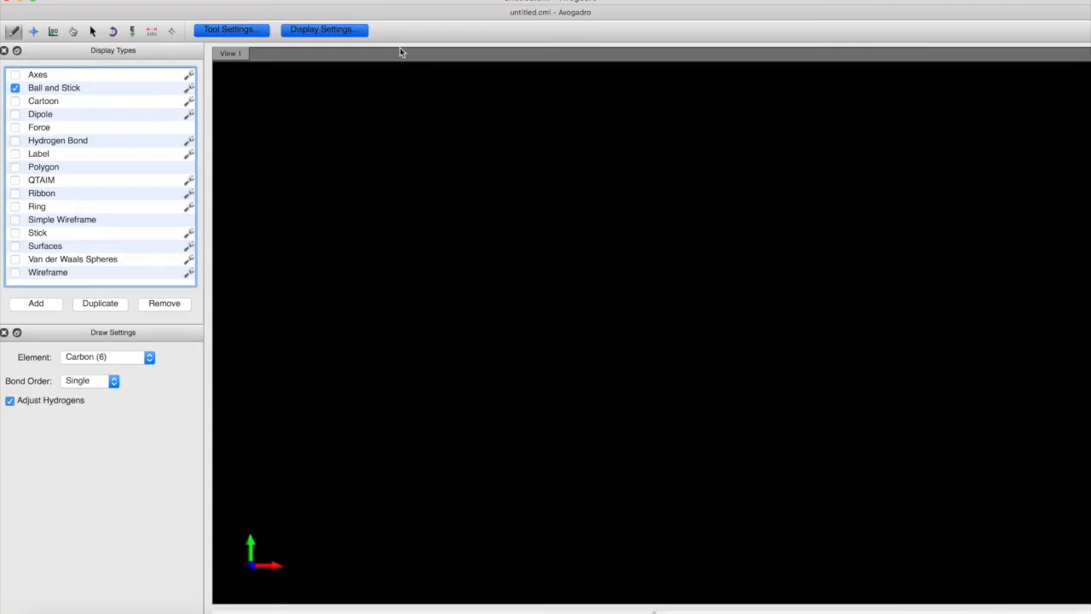
mouse_move(317, 133)
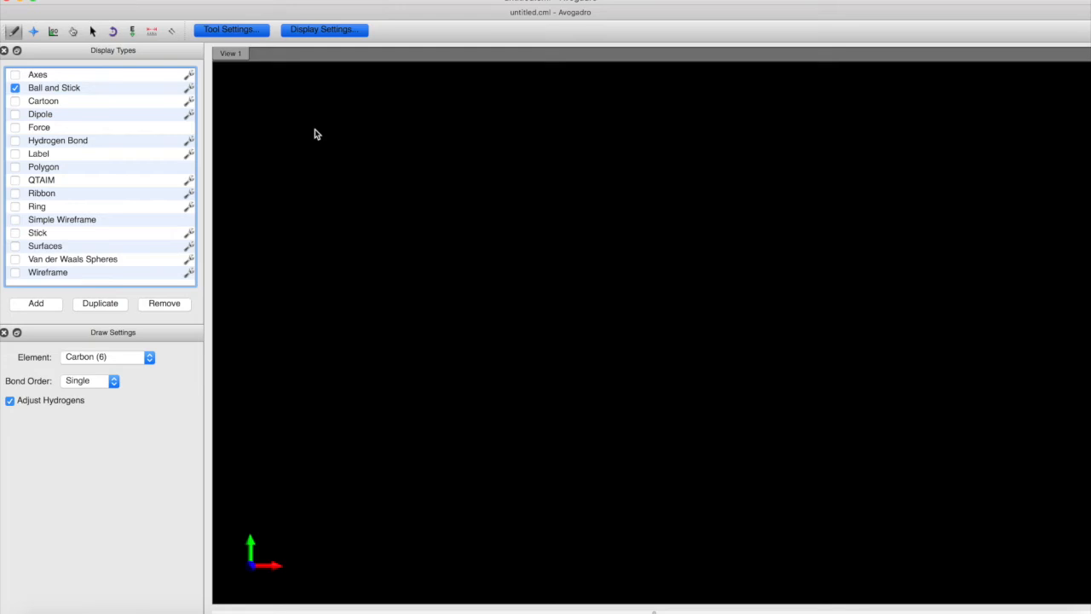
mouse_move(317, 143)
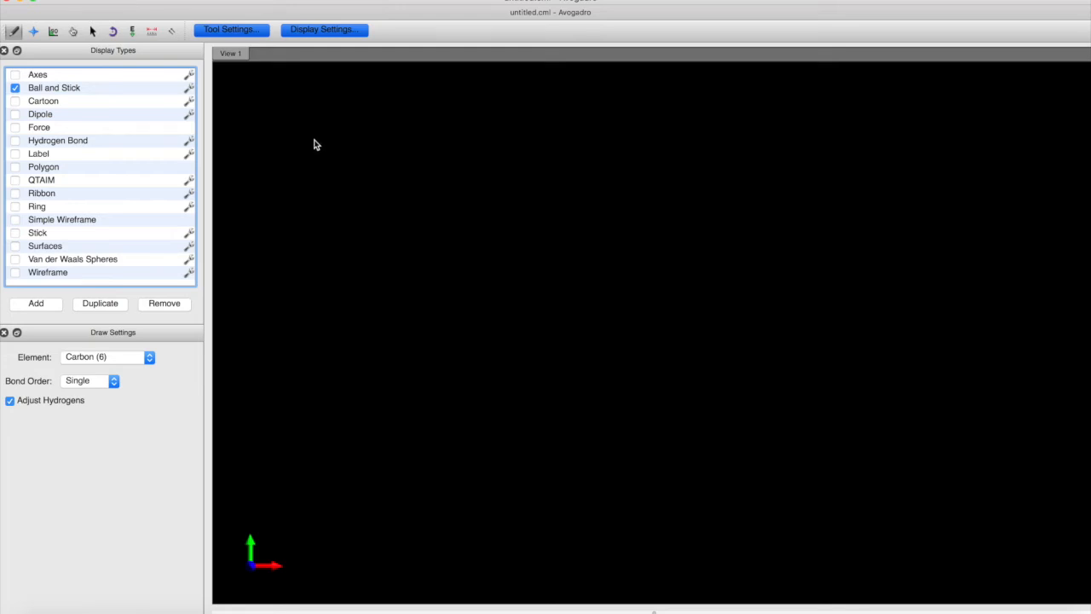
mouse_move(77, 391)
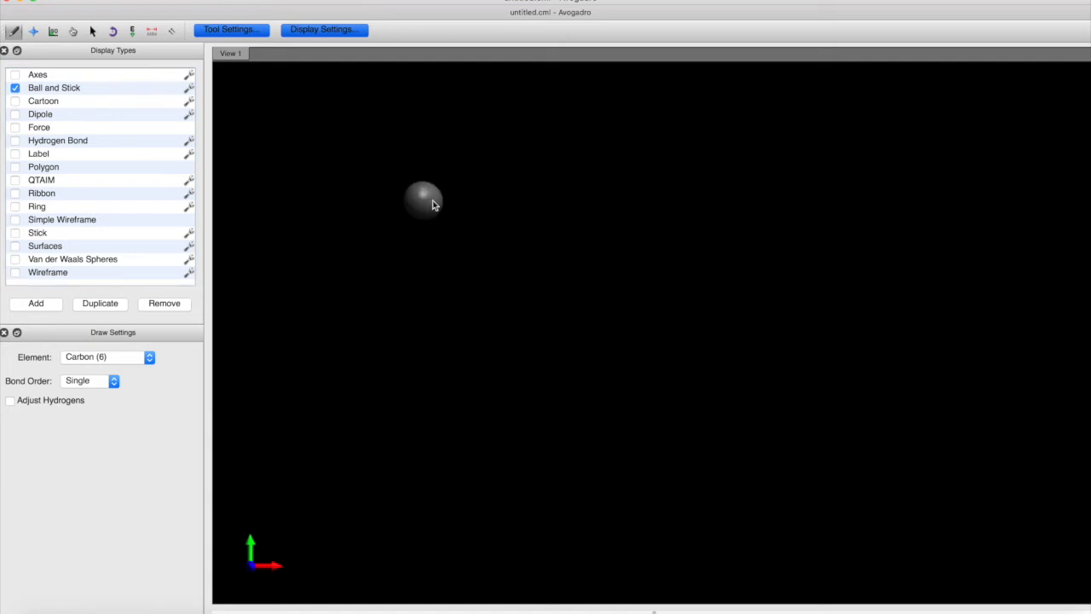
Place two carbon atoms and bond the lower carbon to the right one
left_click(569, 194)
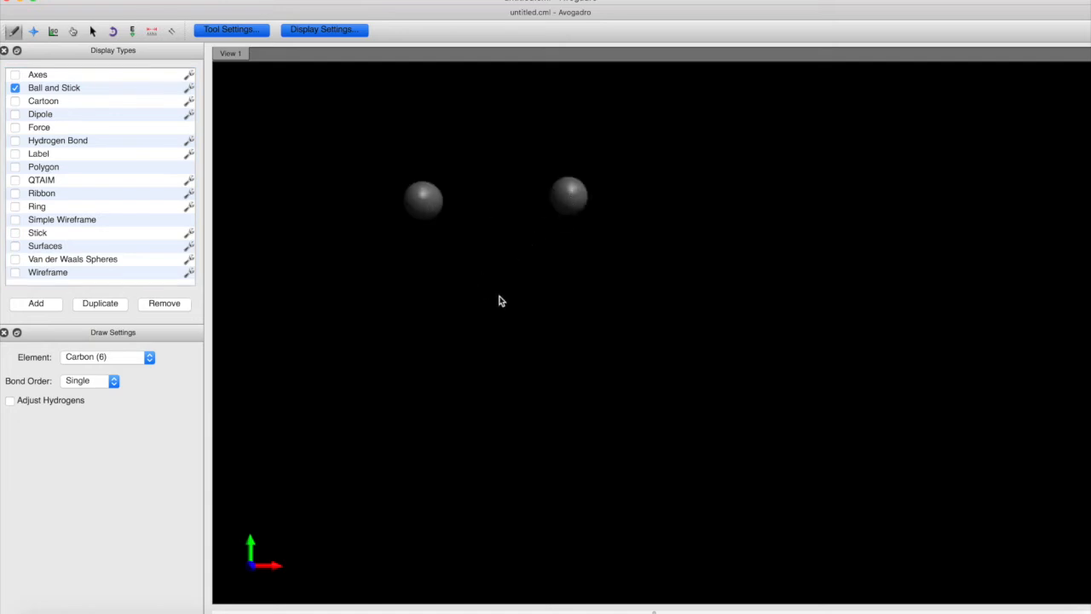
left_click(491, 300)
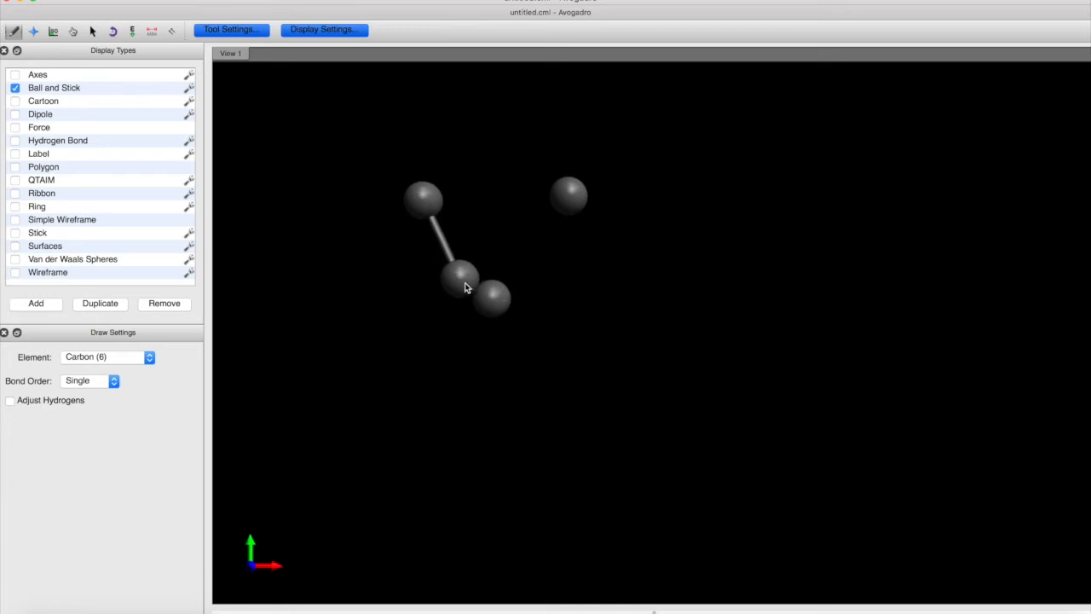
left_click_drag(463, 281, 569, 194)
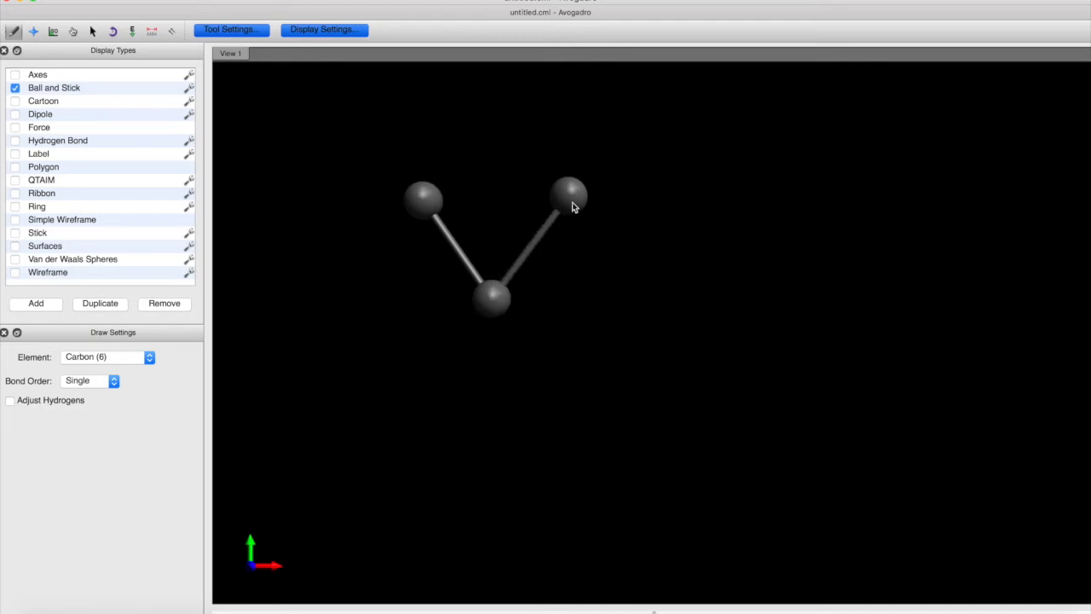
mouse_move(491, 135)
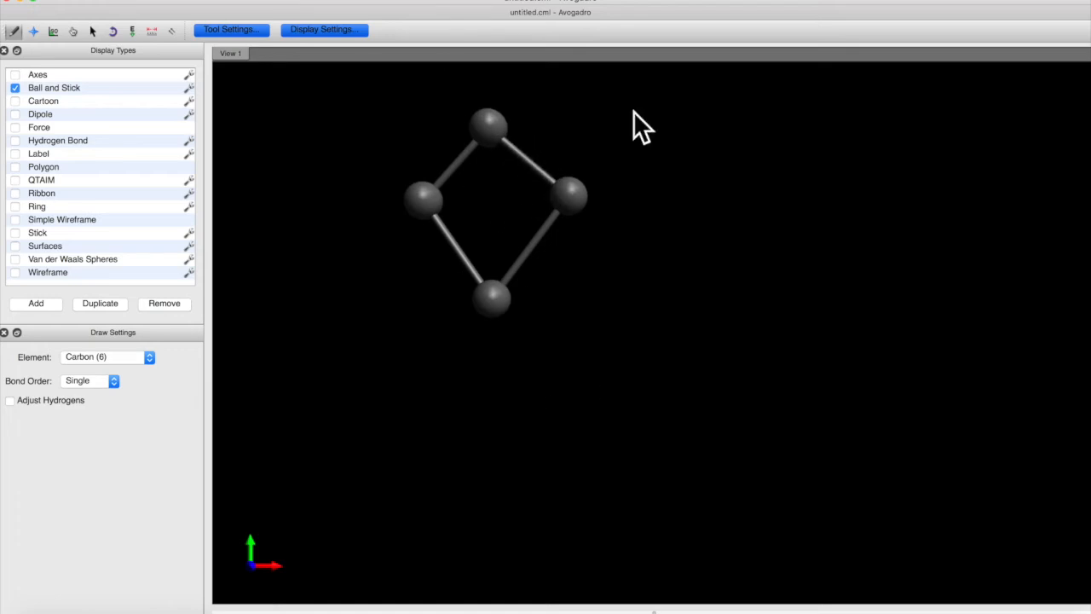
mouse_move(425, 104)
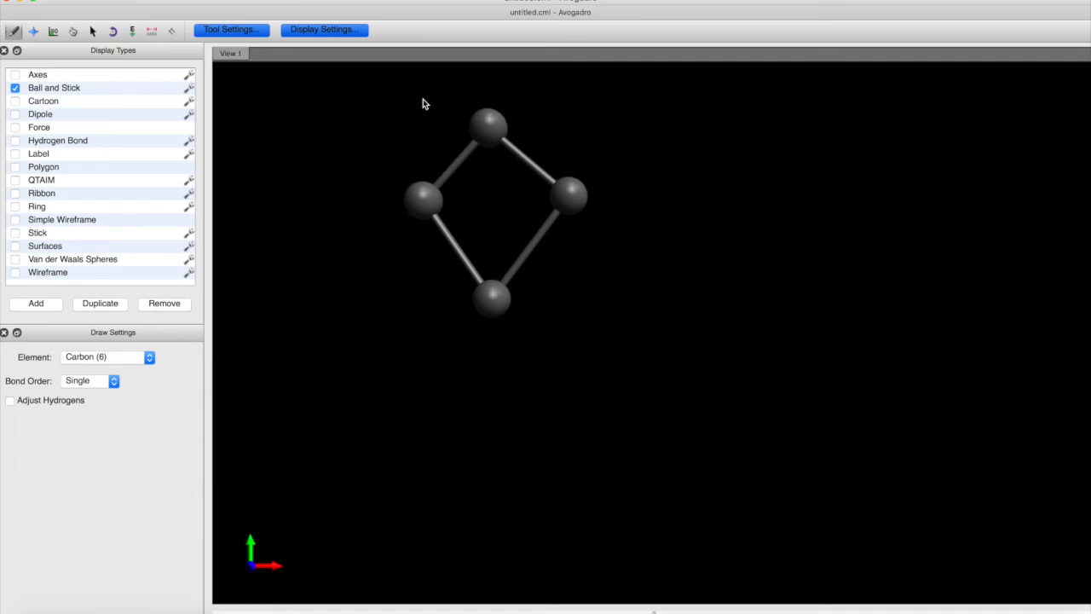
mouse_move(293, 1)
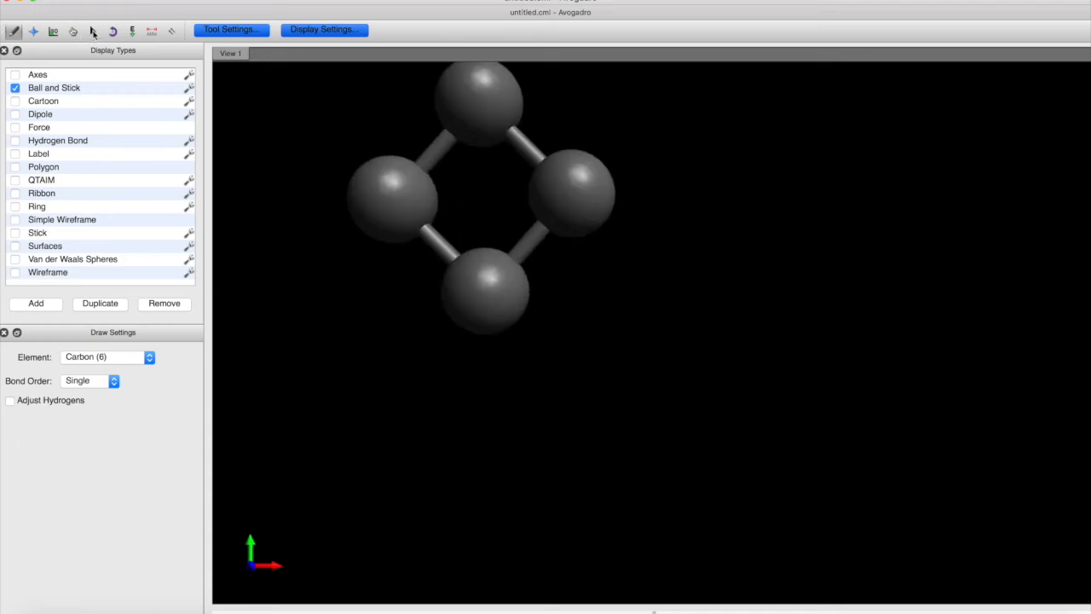
Switch from the Draw tool to the Selection tool
left_click(92, 31)
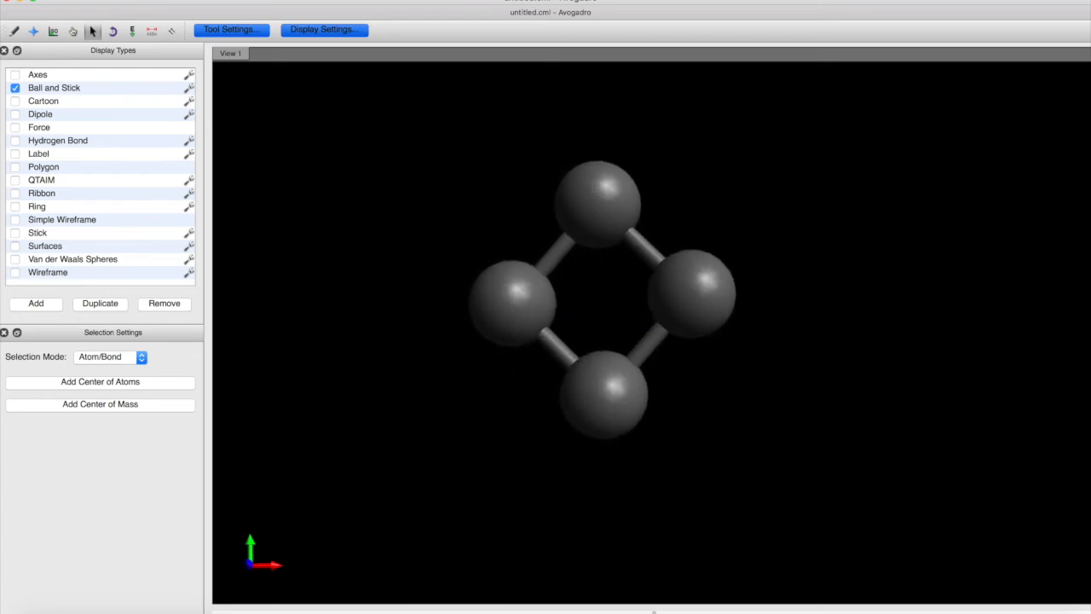
Start the four-carbon ring rotating via the AutoRotate settings
left_click(113, 31)
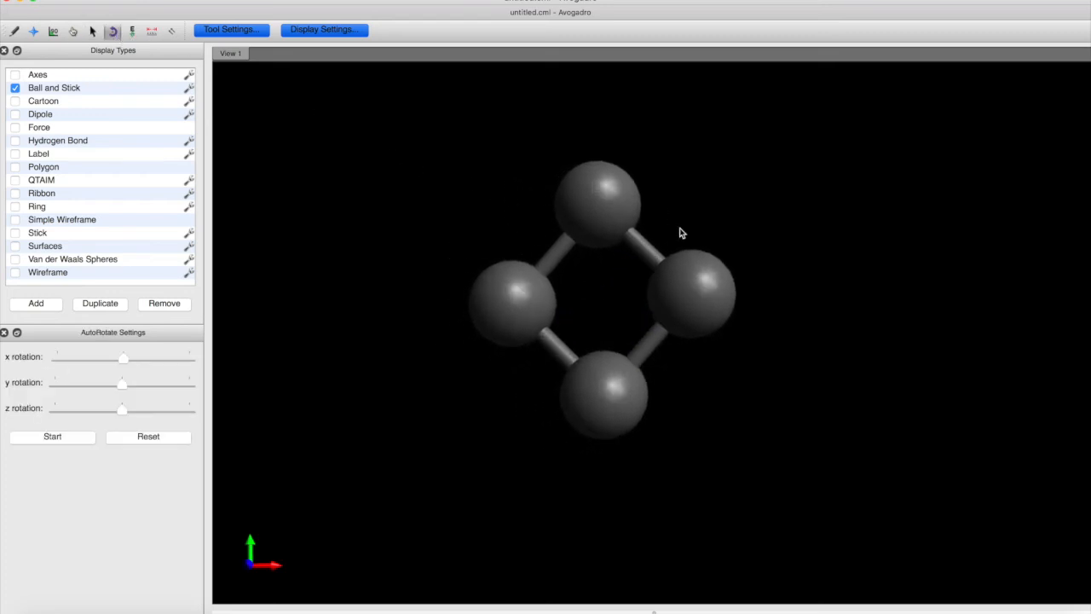
left_click(52, 436)
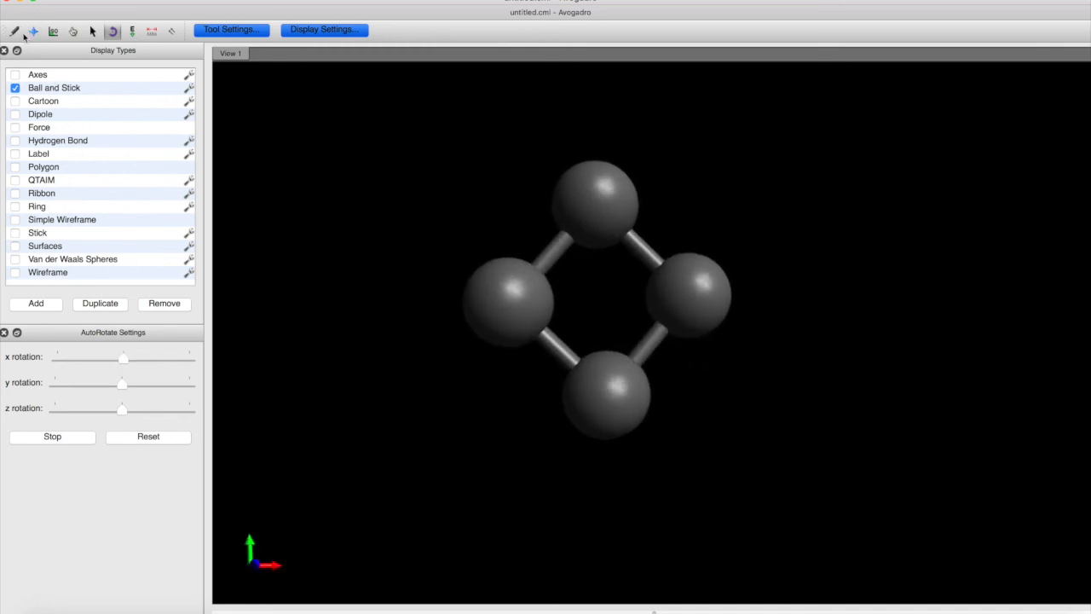
With the Draw tool, cycle the element through nitrogen, carbon and hydrogen, attaching a hydrogen to the right ring carbon
left_click(13, 31)
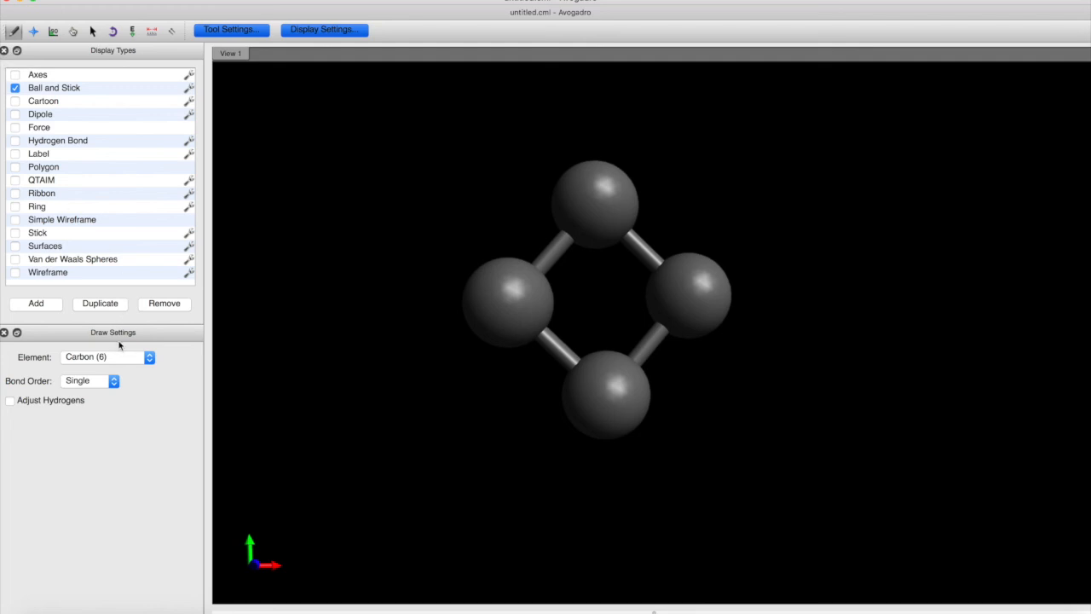
left_click(107, 356)
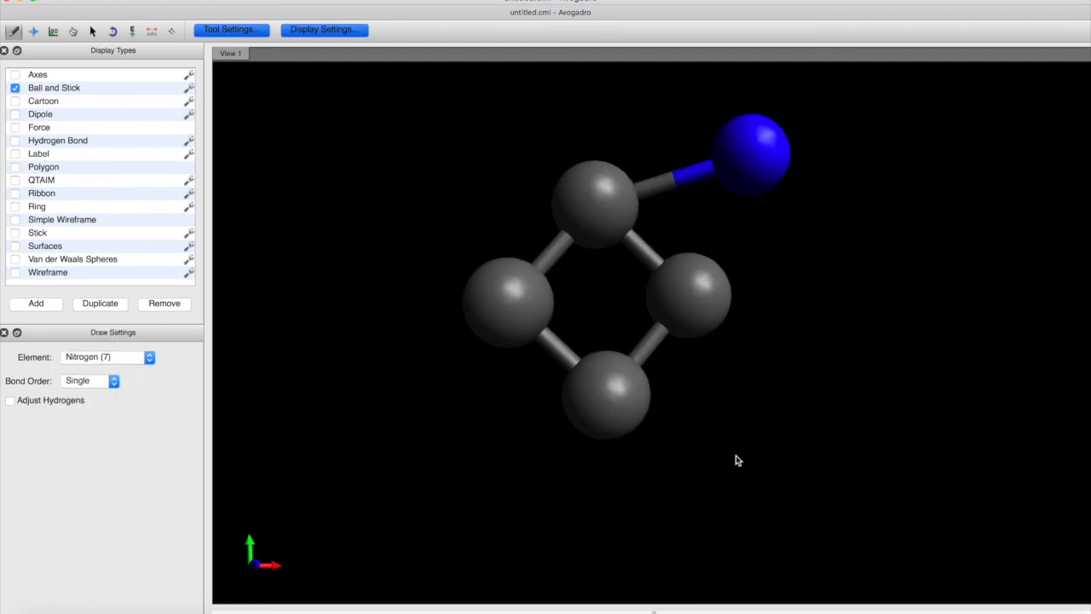
left_click(109, 357)
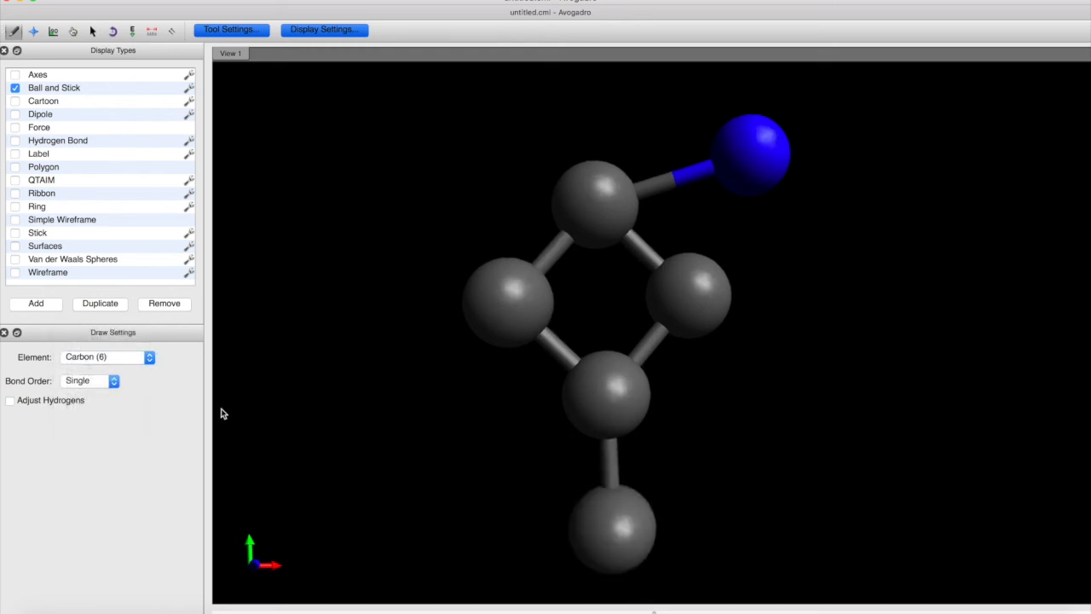
left_click(106, 357)
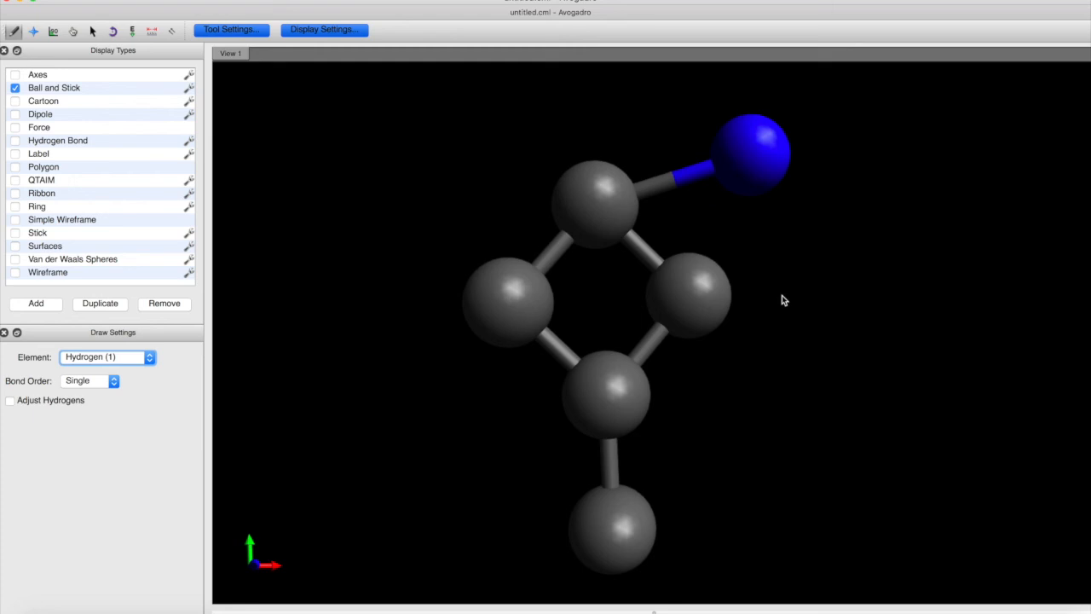
left_click(690, 297)
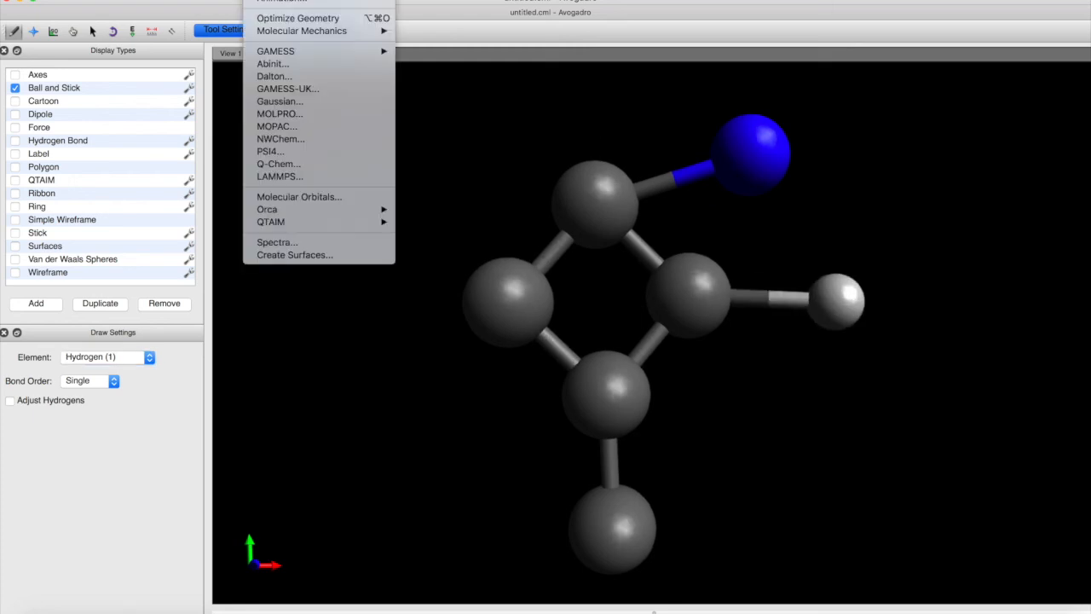
Run Optimize Geometry from the Extensions menu on the substituted ring
left_click(871, 272)
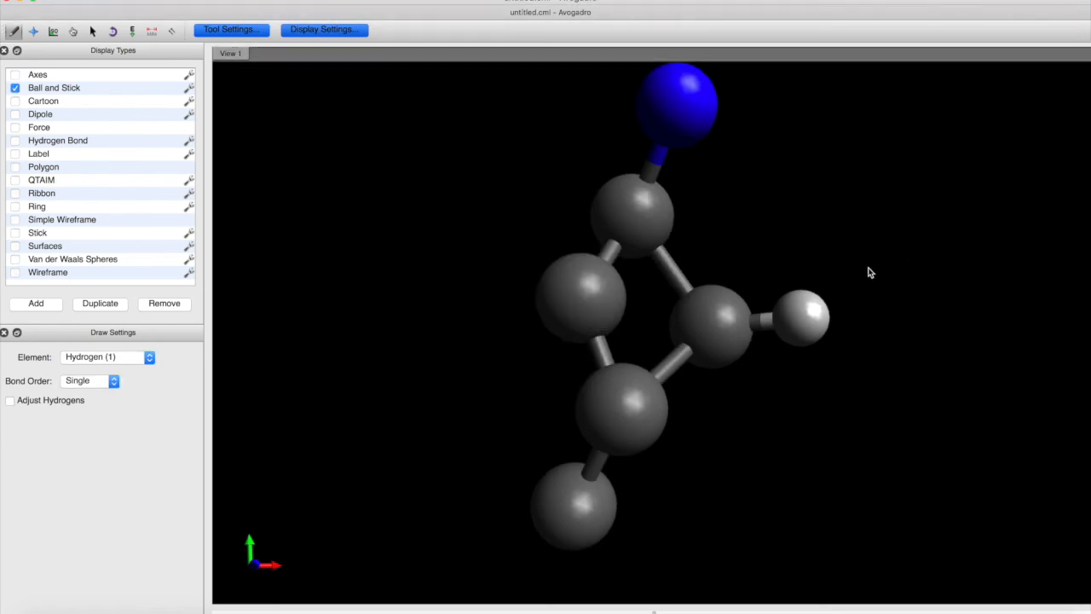
mouse_move(648, 160)
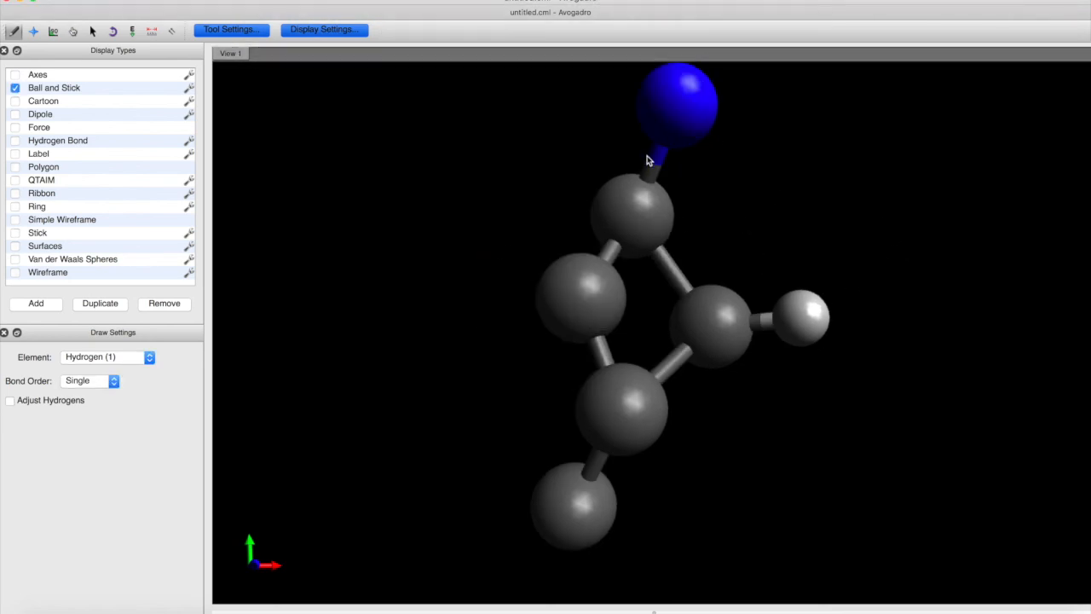
mouse_move(914, 252)
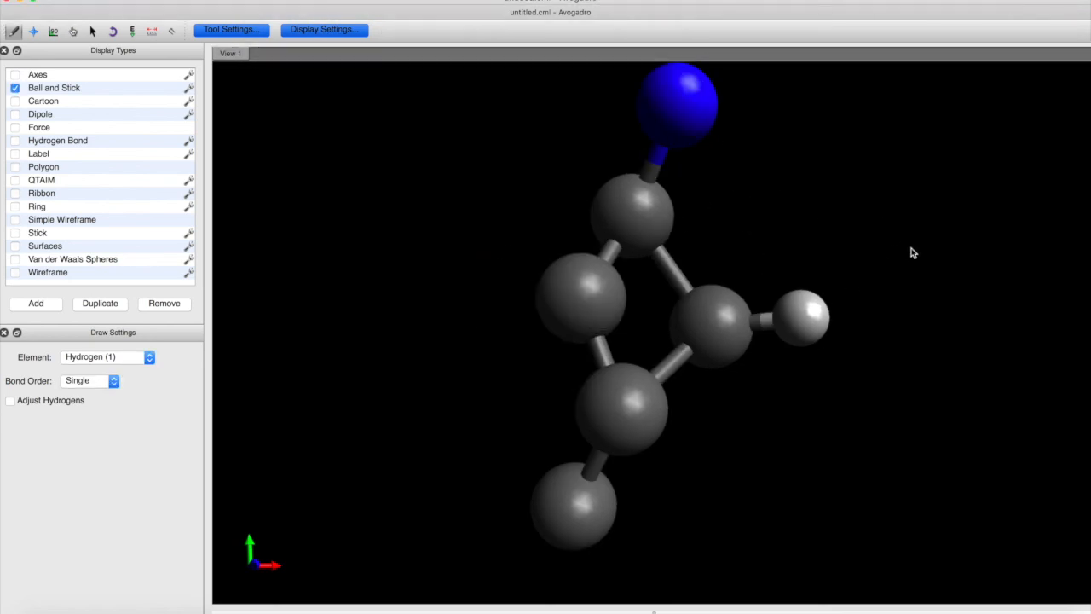